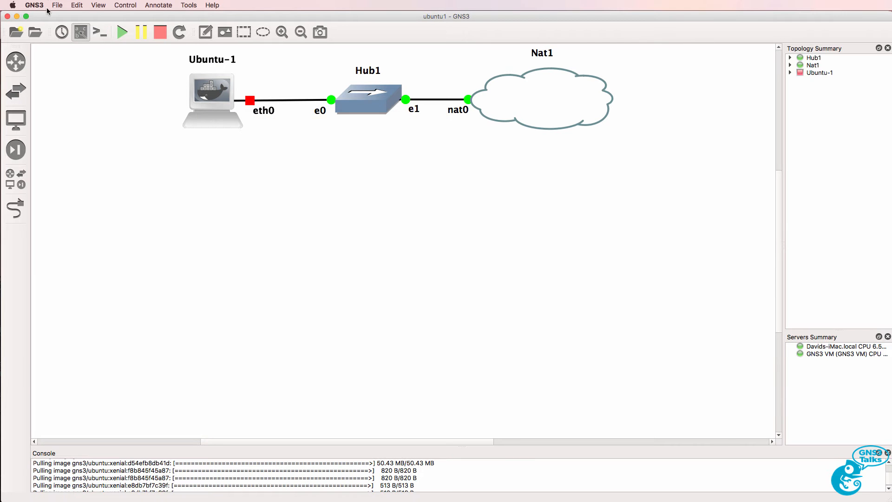
Review the Ubuntu Docker template in Preferences and close without changes.
{"action": "left_click", "coordinate": [33, 5]}
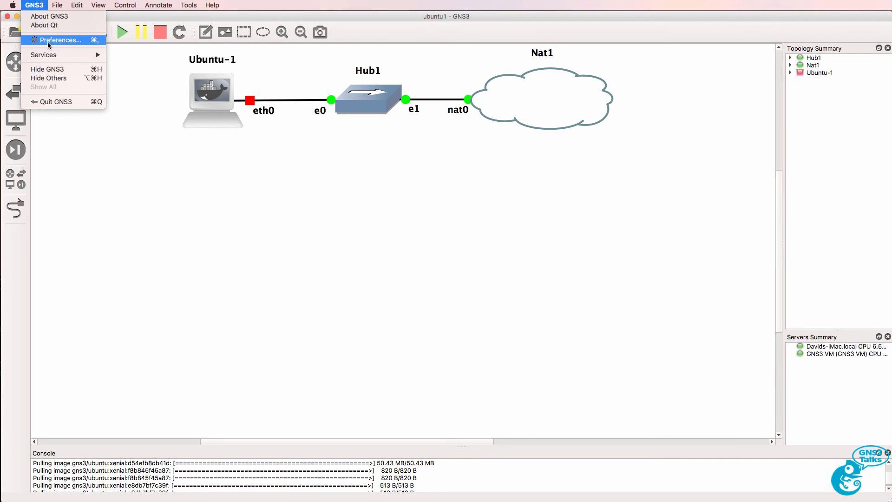
{"action": "left_click", "coordinate": [59, 40]}
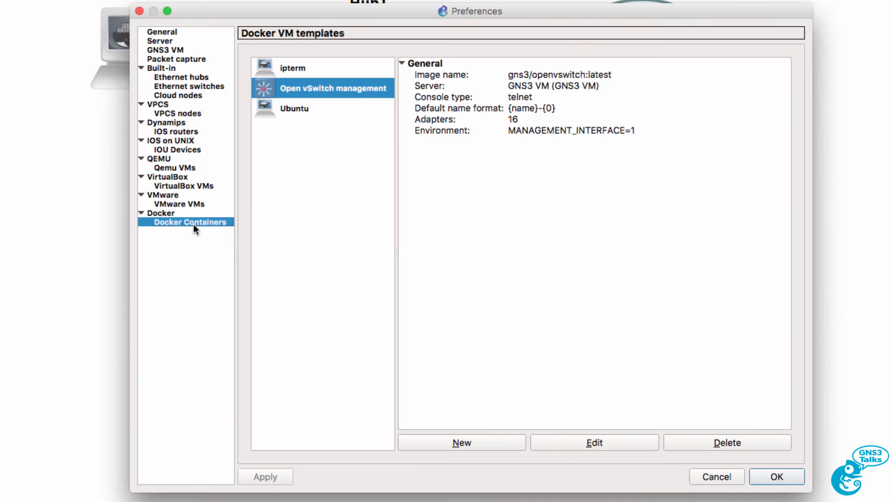
{"action": "left_click", "coordinate": [295, 108]}
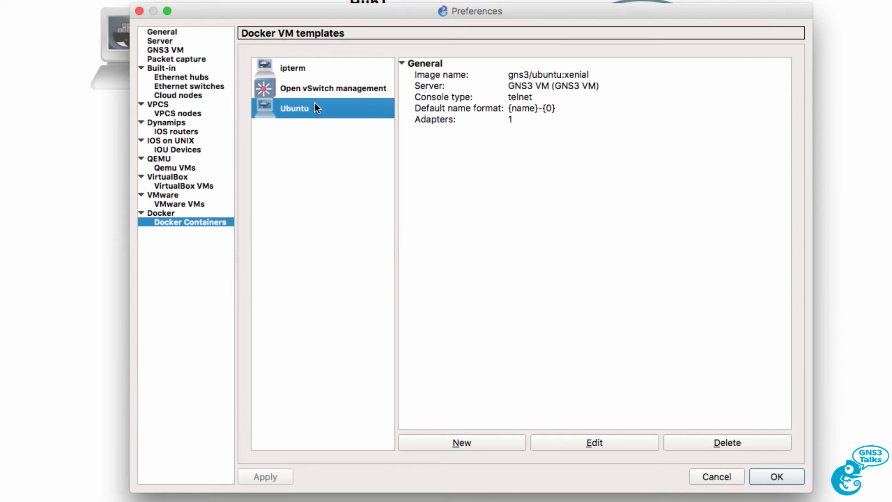
{"action": "mouse_move", "coordinate": [716, 488]}
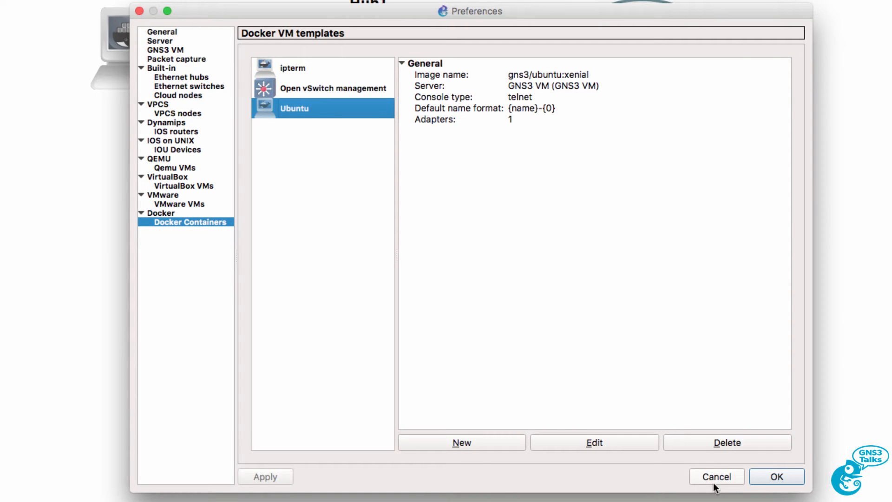
{"action": "left_click", "coordinate": [776, 476]}
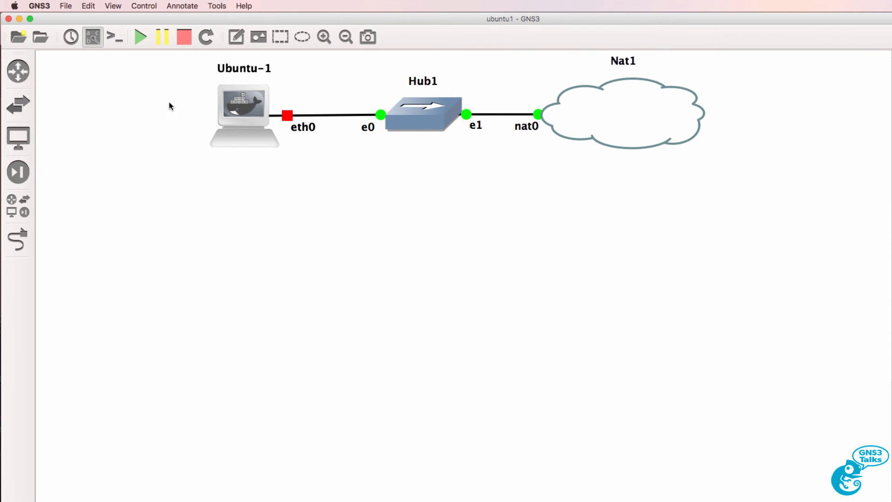
{"action": "mouse_move", "coordinate": [239, 114]}
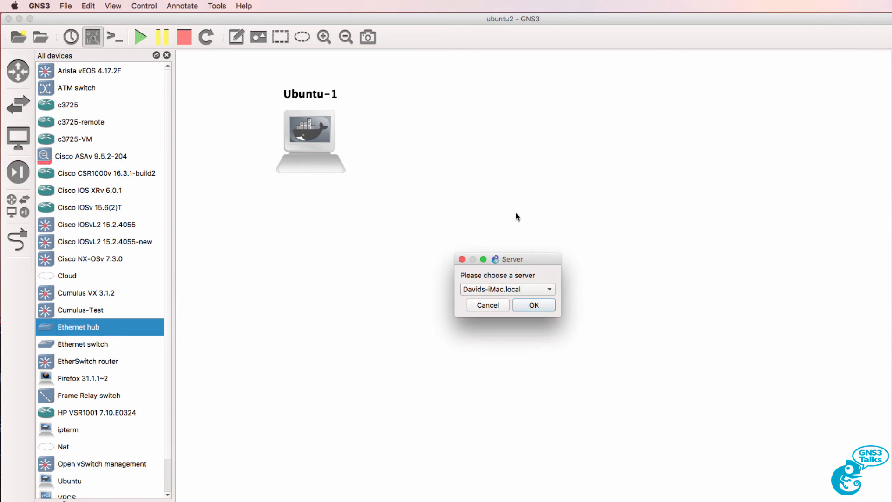
Confirm the server for the new Ethernet hub and filter the device list to end devices.
{"action": "left_click", "coordinate": [534, 305]}
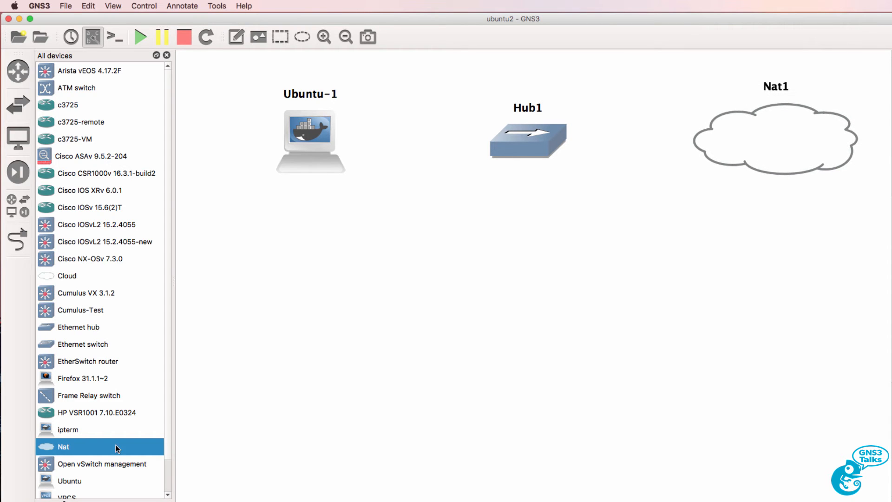
{"action": "mouse_move", "coordinate": [18, 138]}
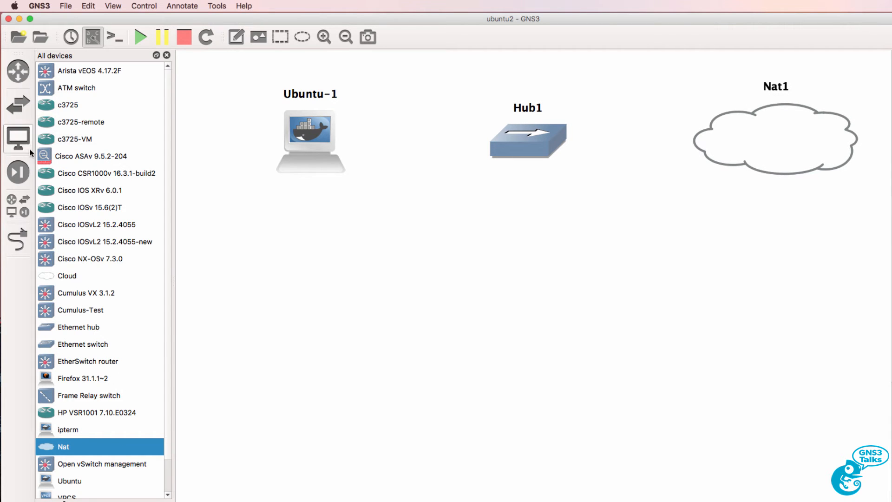
{"action": "left_click", "coordinate": [18, 137]}
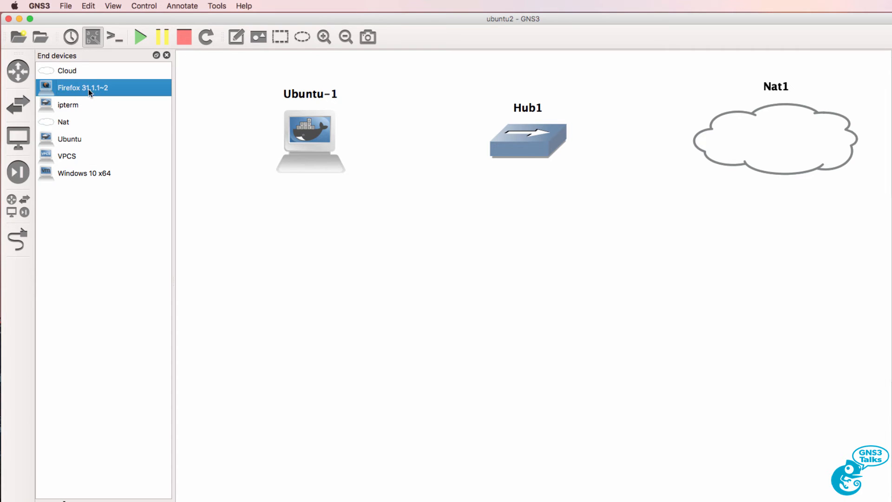
Place the Firefox host, link the first switch to Hub1 port Ethernet3 and join the two switches.
{"action": "left_click_drag", "start_coordinate": [83, 88], "coordinate": [301, 250]}
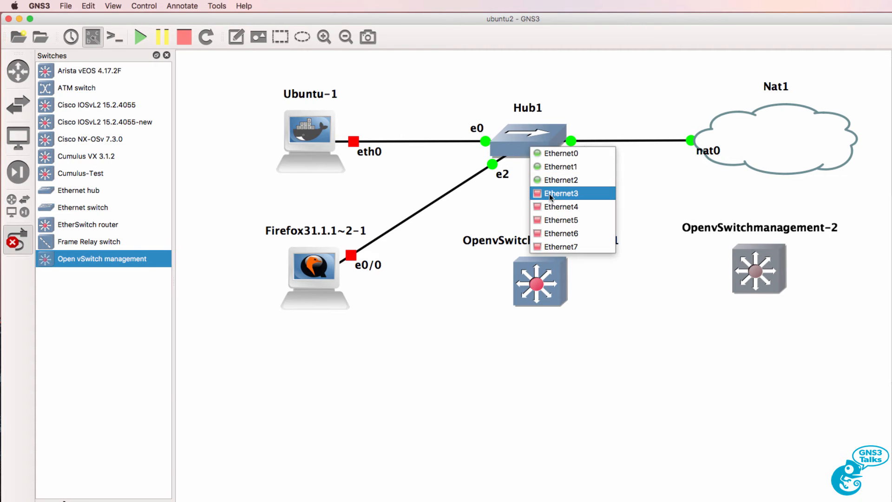
{"action": "left_click", "coordinate": [560, 193]}
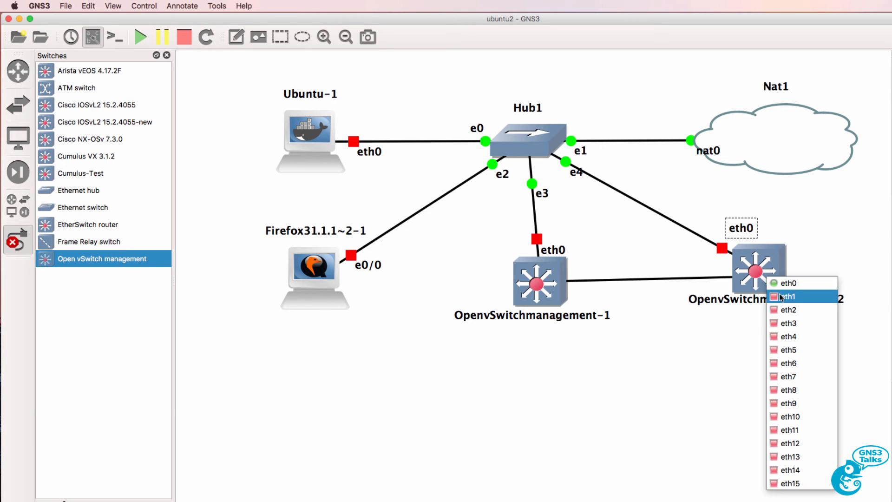
{"action": "left_click", "coordinate": [789, 297]}
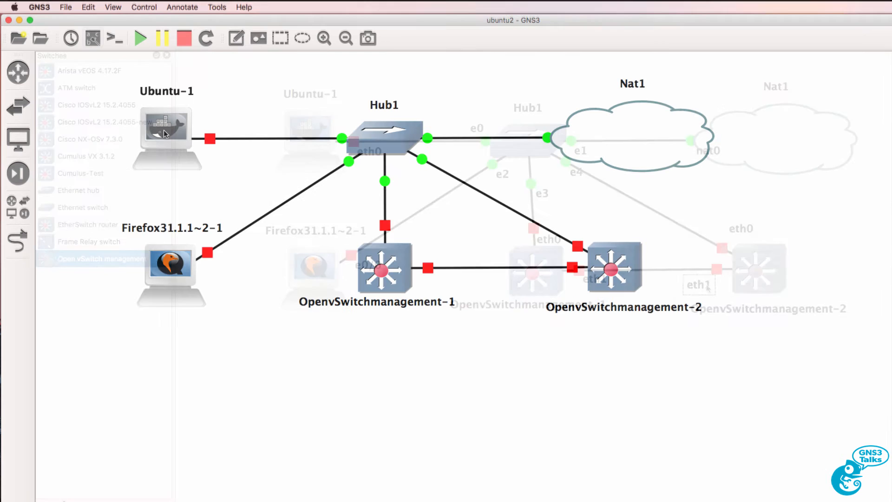
Edit Ubuntu-1's interfaces config to use DHCP on eth0 and save it.
{"action": "right_click", "coordinate": [166, 134]}
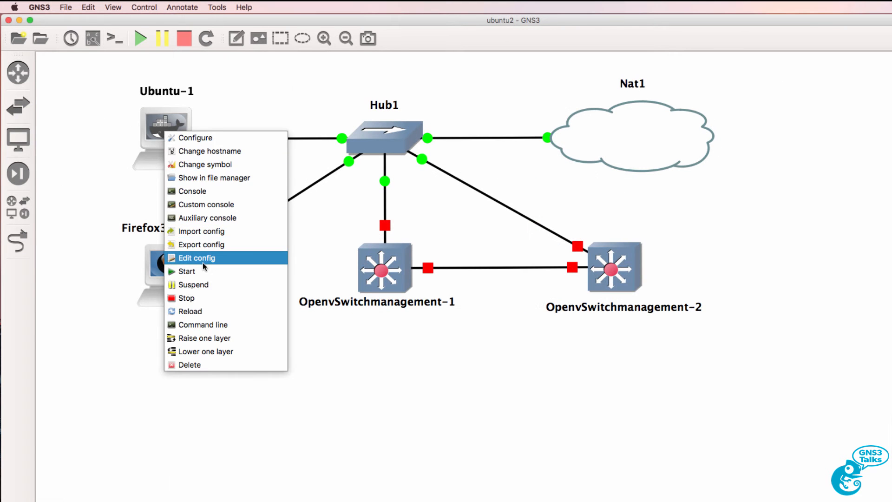
{"action": "left_click", "coordinate": [196, 258]}
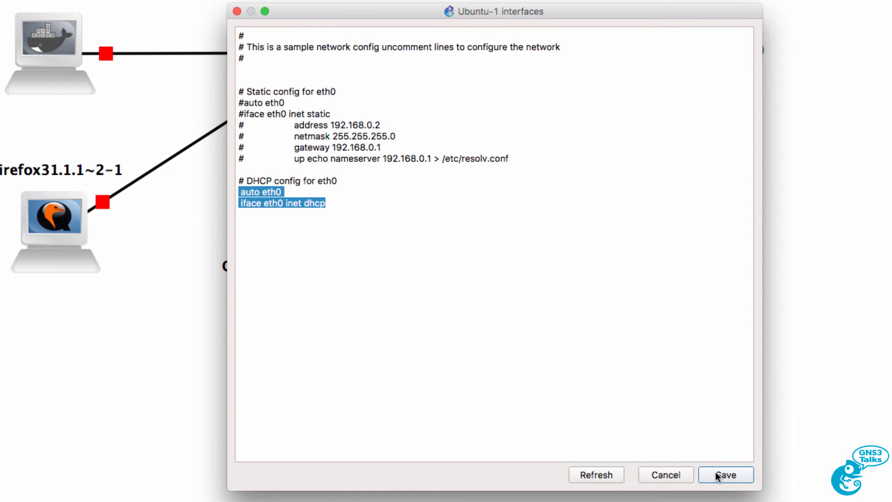
{"action": "left_click", "coordinate": [726, 476]}
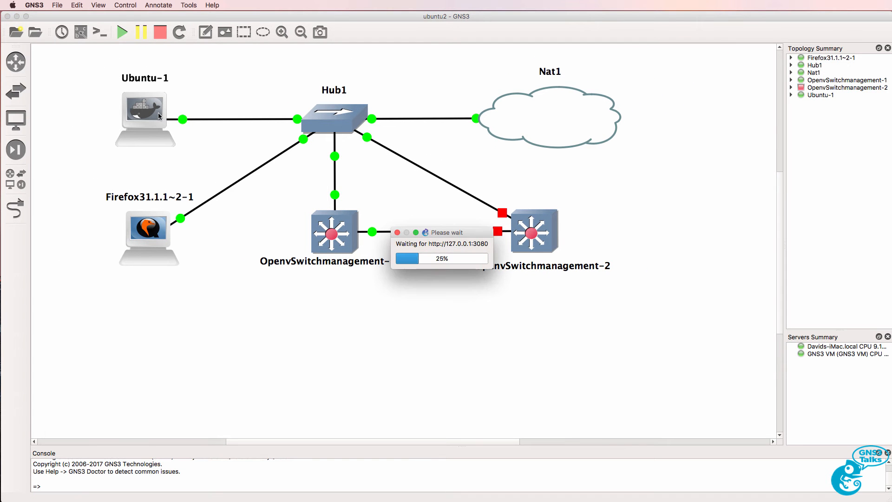
In Ubuntu-1's console highlight the leased address 192.168.122.153 and run ifconfig.
{"action": "right_click", "coordinate": [145, 118]}
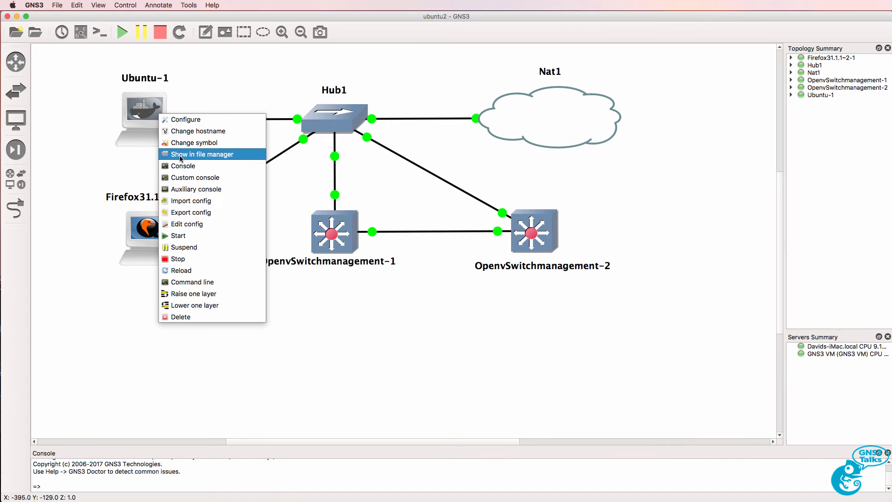
{"action": "left_click", "coordinate": [183, 165]}
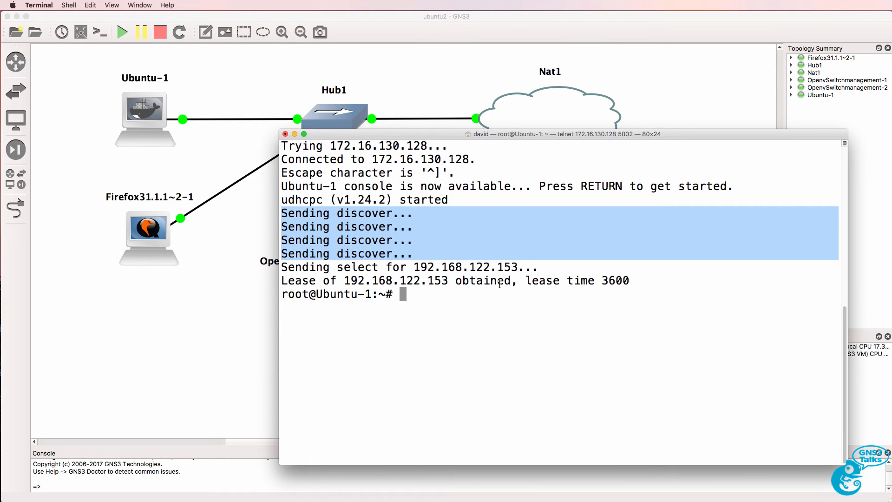
{"action": "left_click_drag", "start_coordinate": [413, 281], "coordinate": [504, 281]}
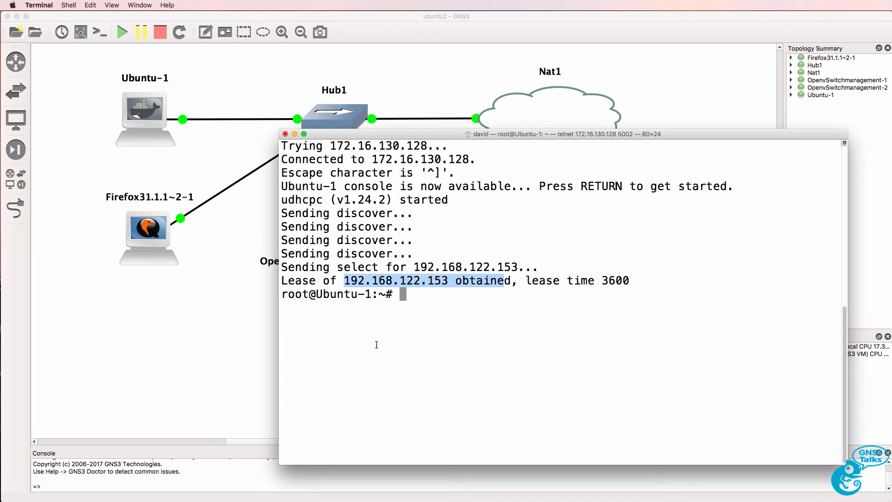
{"action": "type", "text": "ifconfig"}
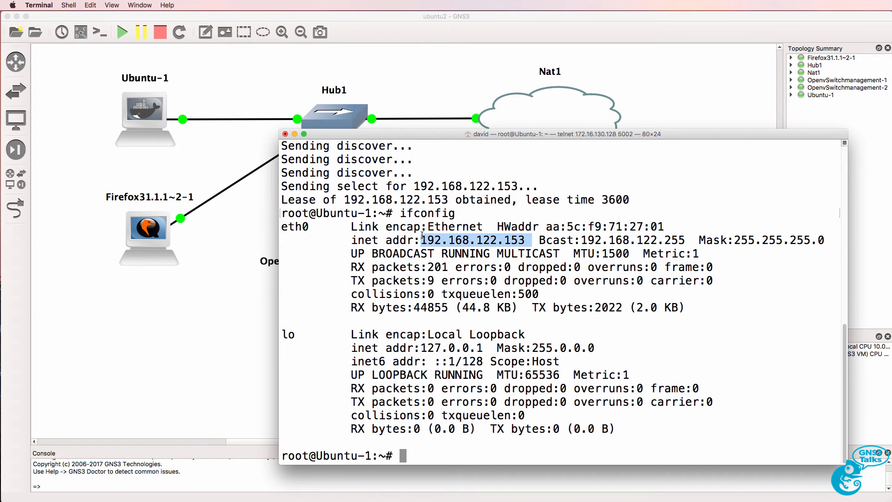
{"action": "right_click", "coordinate": [149, 228]}
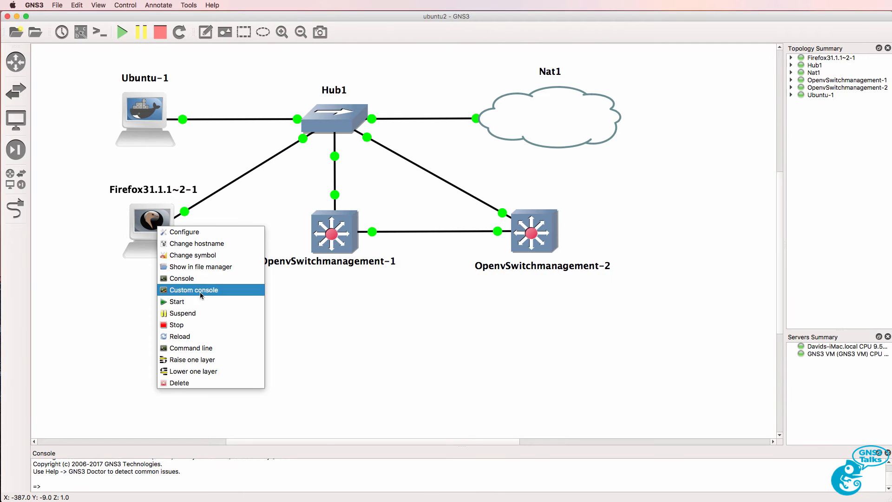
In the Firefox host console run ifconfig and ping the Ubuntu-1 server.
{"action": "left_click", "coordinate": [197, 283]}
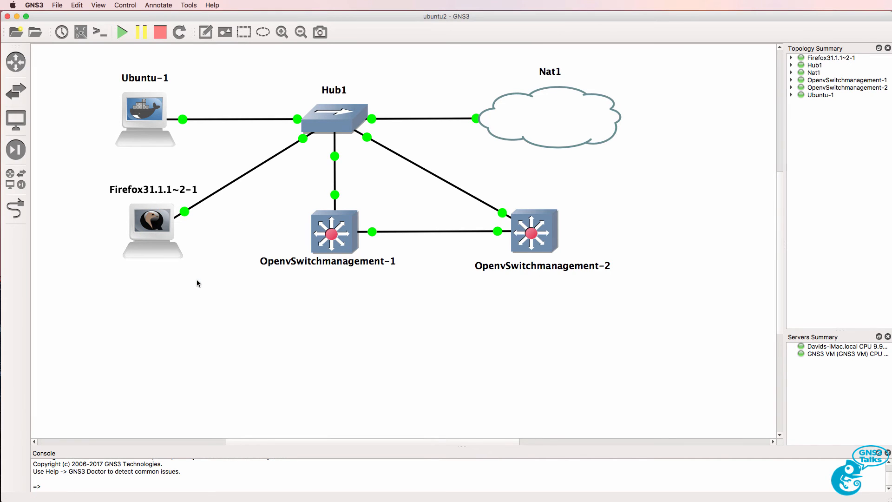
{"action": "double_click", "coordinate": [152, 231]}
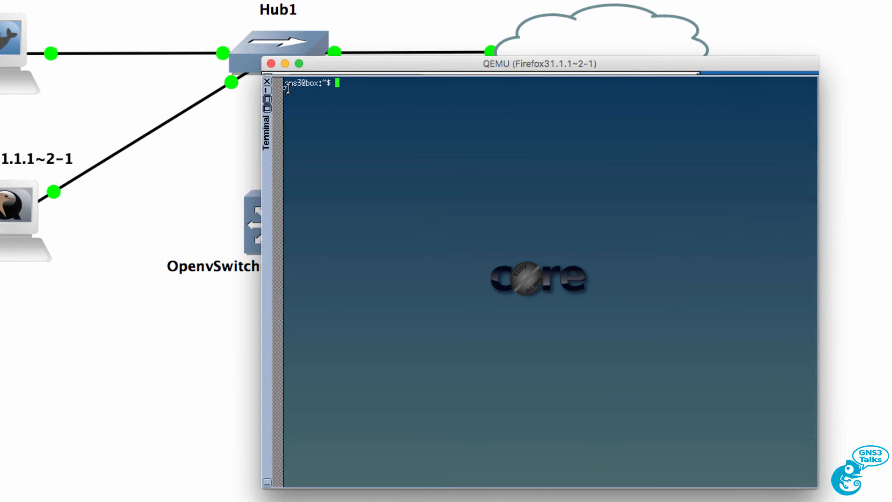
{"action": "type", "text": "ifconfig"}
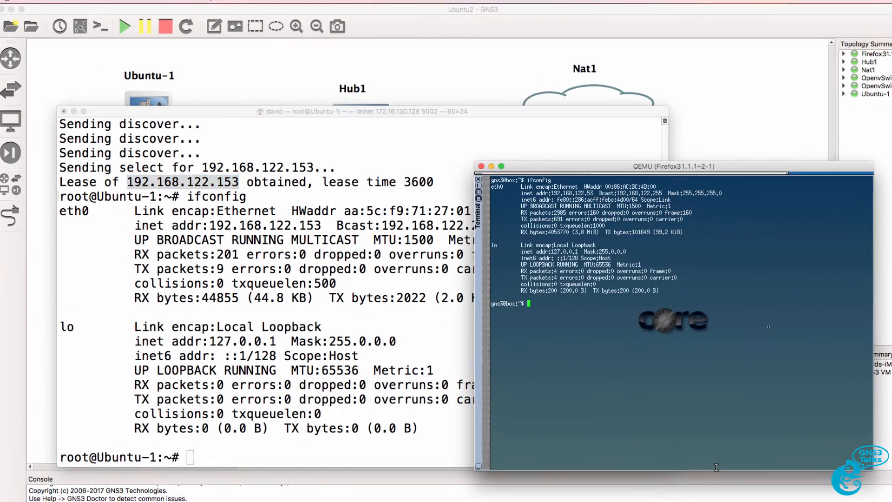
{"action": "type", "text": "ping 192.168"}
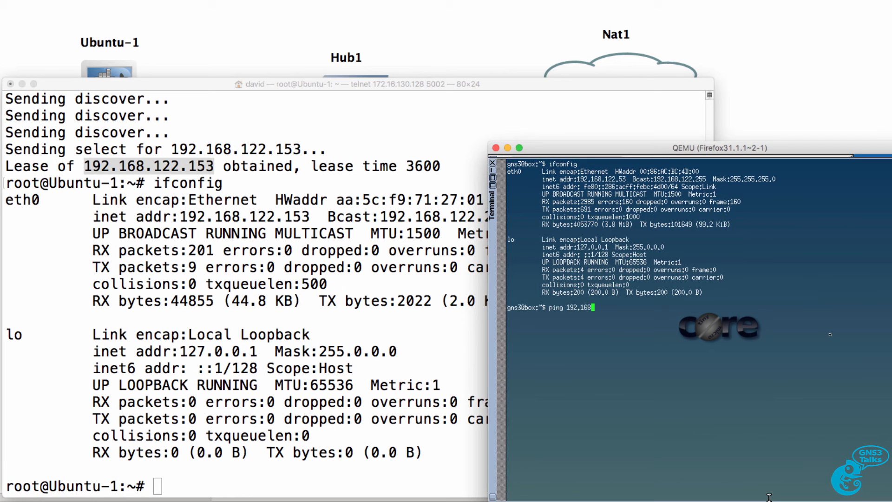
{"action": "type", "text": ".122.154"}
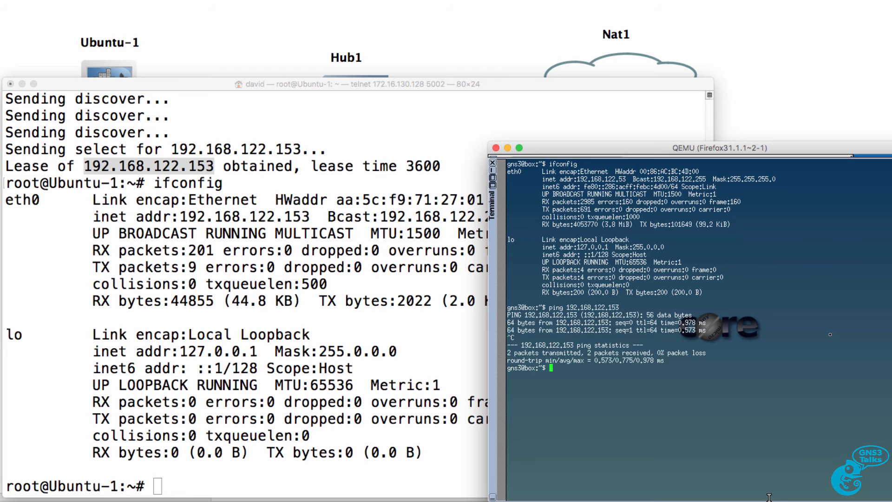
{"action": "mouse_move", "coordinate": [509, 40]}
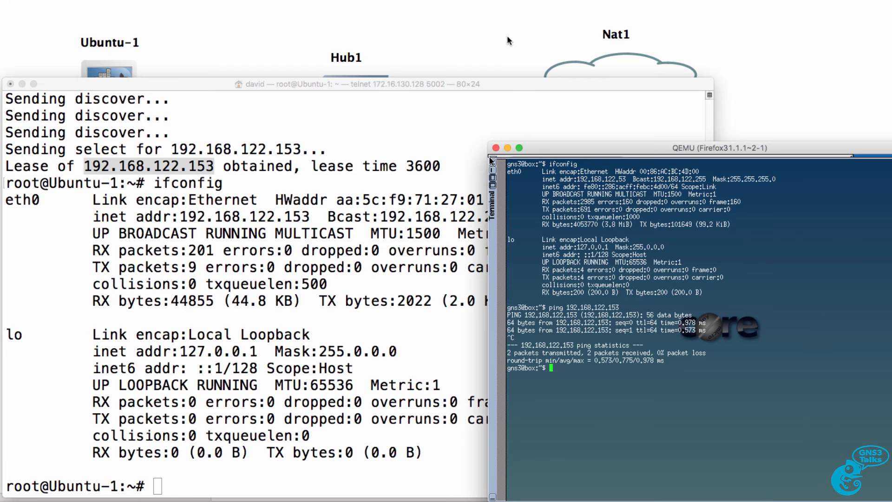
Run ifconfig eth0 in both Open vSwitch consoles, showing no IPv4 address on eth0.
{"action": "right_click", "coordinate": [346, 232]}
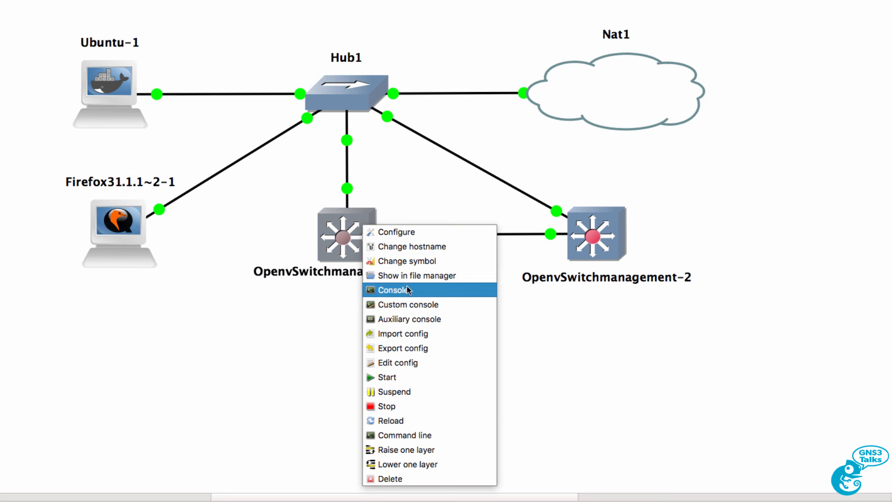
{"action": "left_click", "coordinate": [391, 290]}
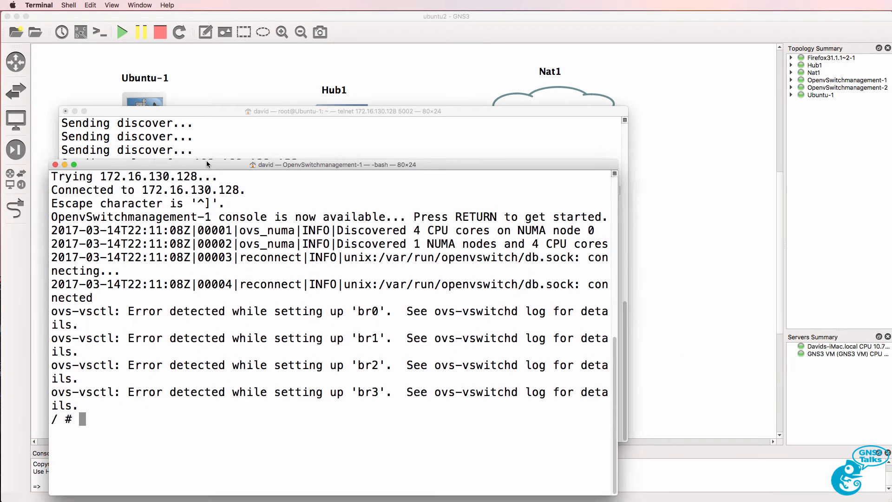
{"action": "right_click", "coordinate": [532, 233]}
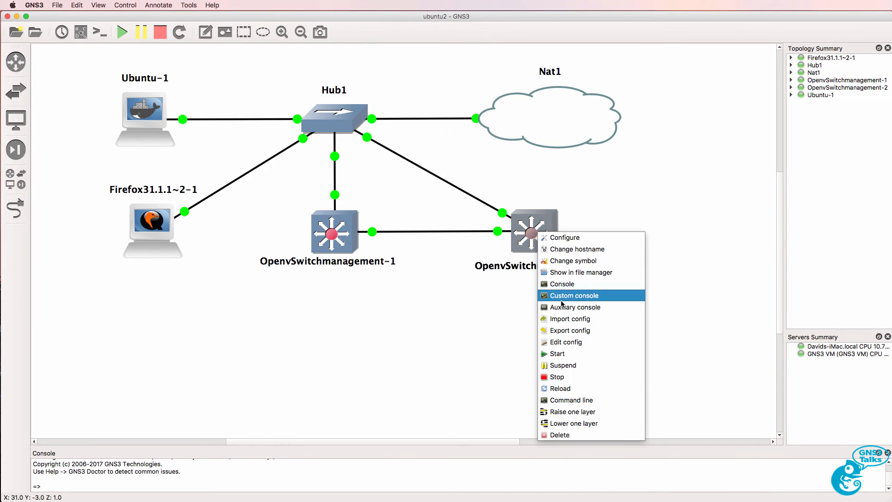
{"action": "left_click", "coordinate": [573, 296]}
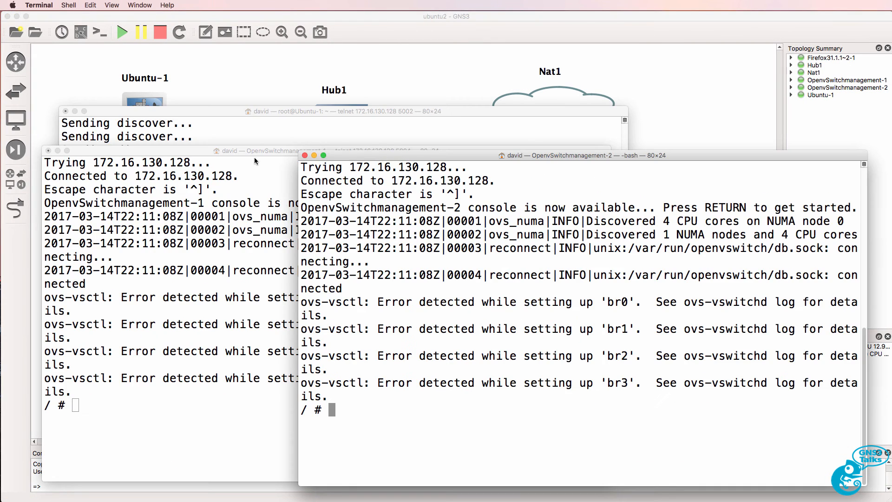
{"action": "type", "text": "ifconfig eth0"}
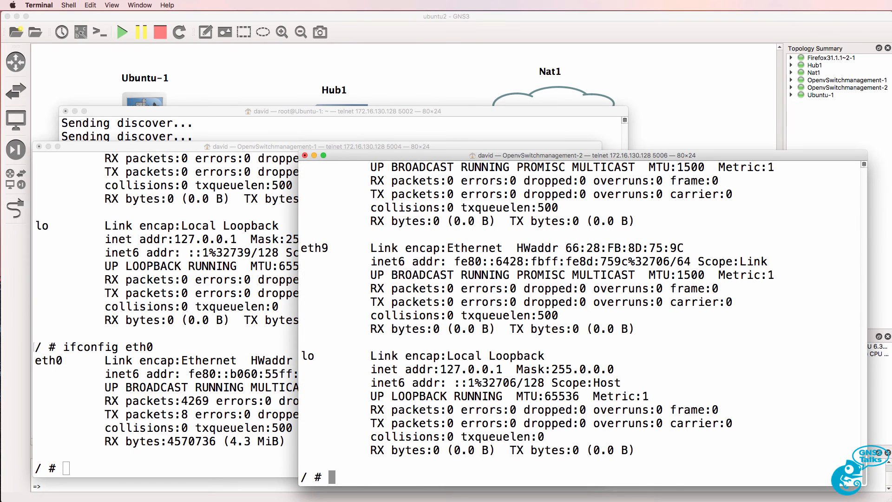
{"action": "type", "text": "ifo"}
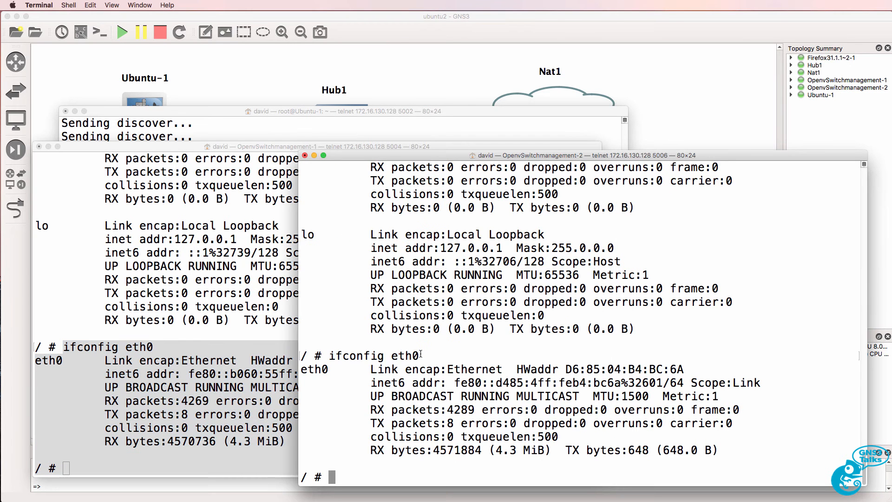
{"action": "left_click_drag", "start_coordinate": [330, 356], "coordinate": [716, 451]}
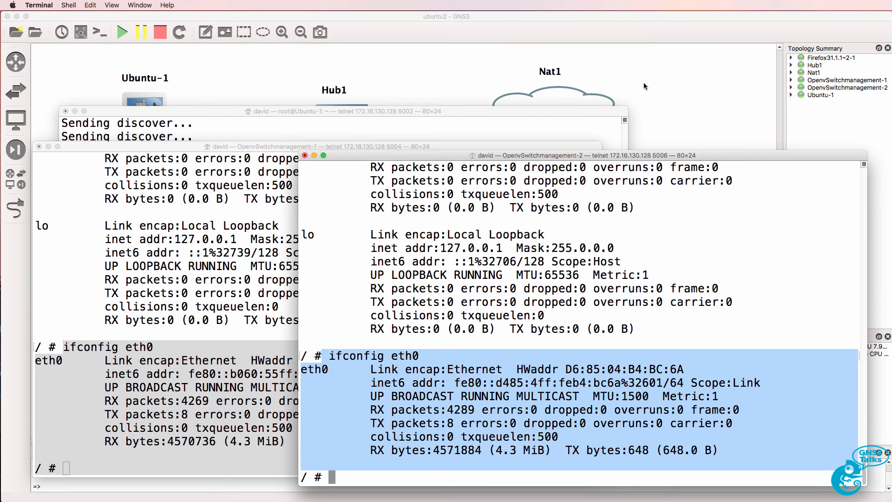
Stop OpenvSwitchmanagement-1 and OpenvSwitchmanagement-2.
{"action": "right_click", "coordinate": [333, 231]}
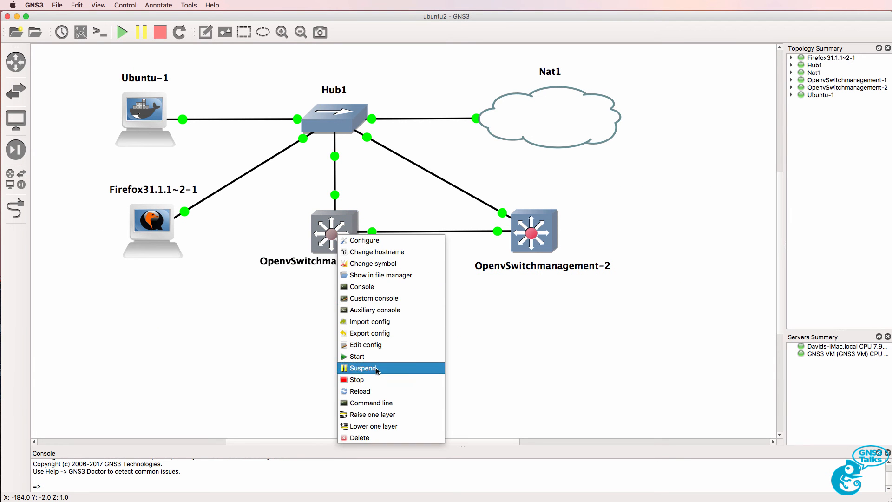
{"action": "left_click", "coordinate": [363, 368]}
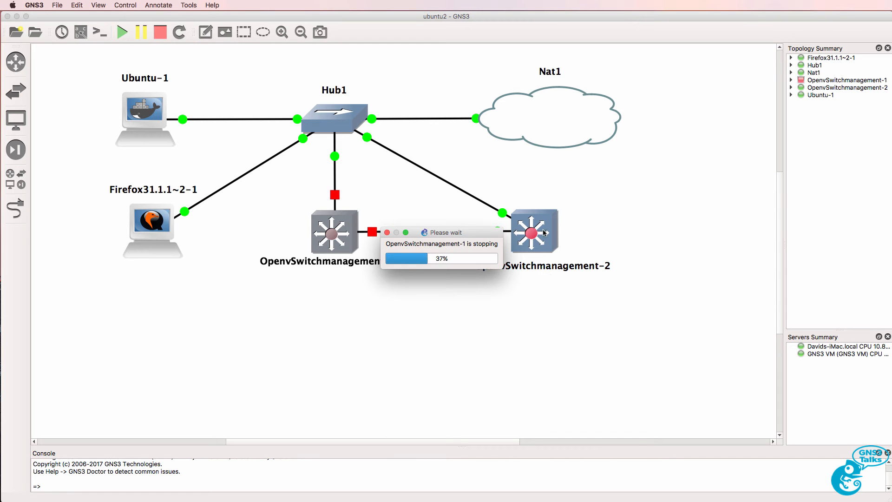
{"action": "right_click", "coordinate": [533, 231]}
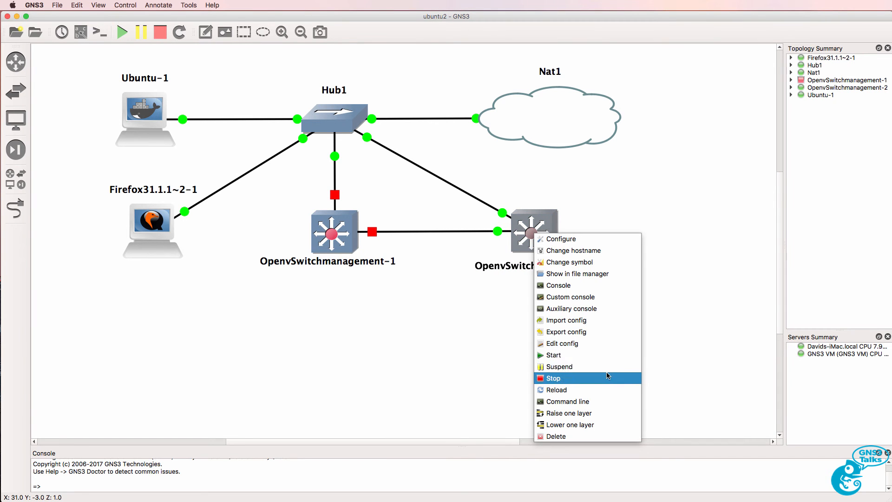
{"action": "left_click", "coordinate": [552, 378]}
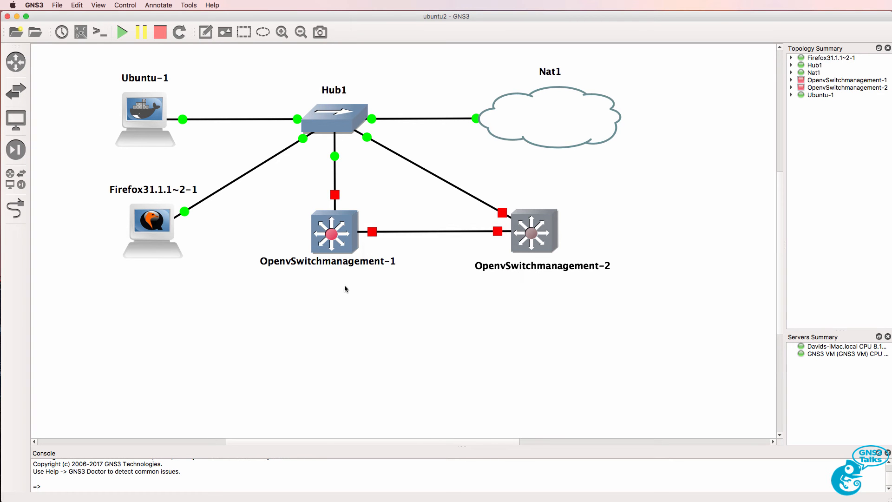
{"action": "right_click", "coordinate": [334, 232]}
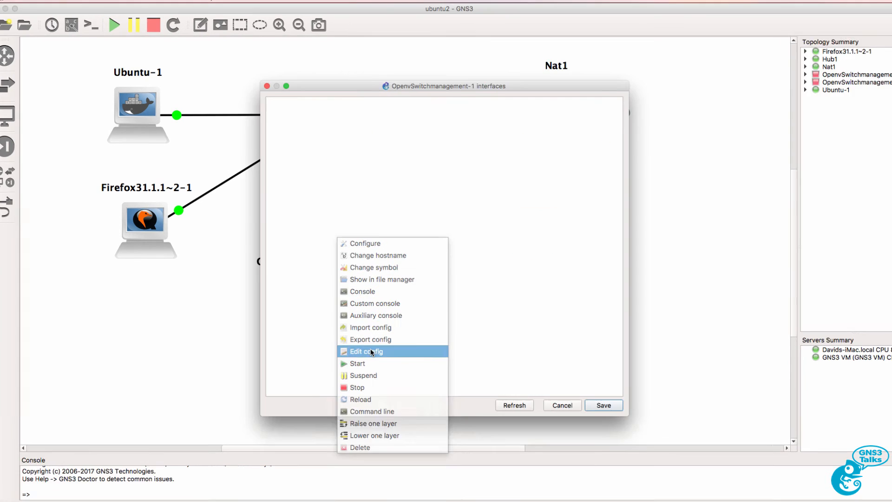
Uncomment 'auto eth0' and 'iface eth0 inet dhcp' in OpenvSwitchmanagement-1's config and save.
{"action": "left_click", "coordinate": [367, 351]}
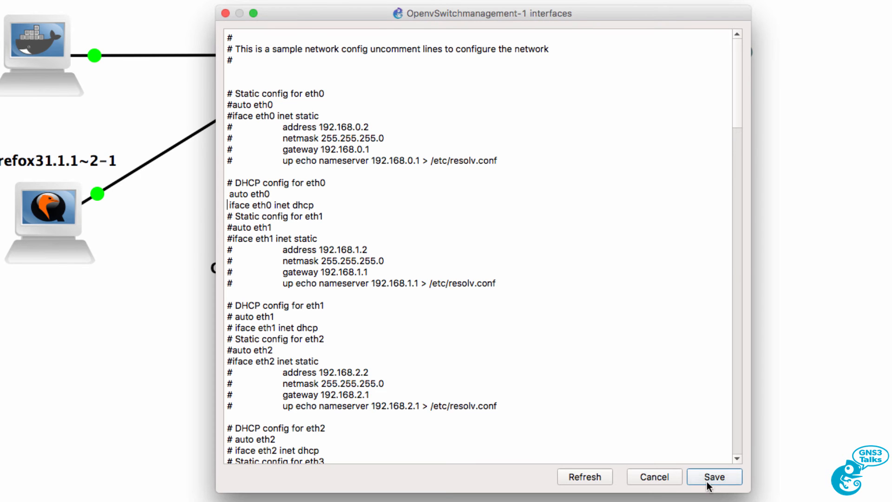
{"action": "left_click", "coordinate": [713, 477]}
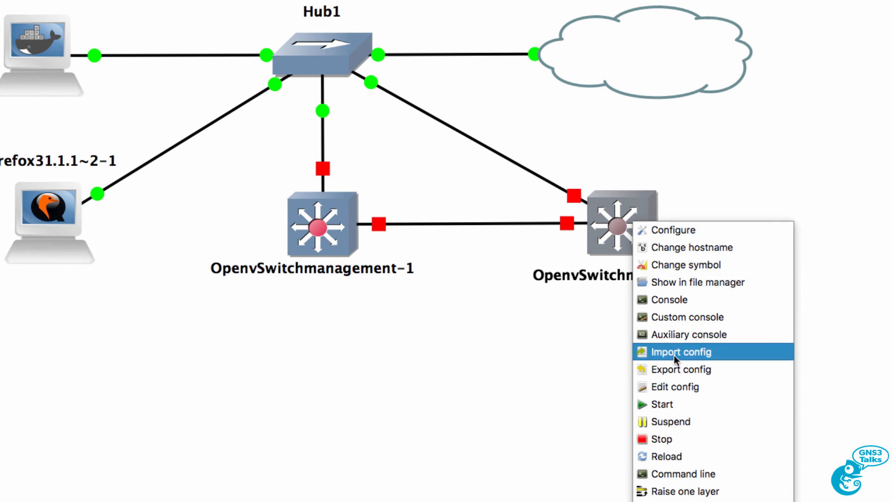
{"action": "left_click", "coordinate": [674, 387]}
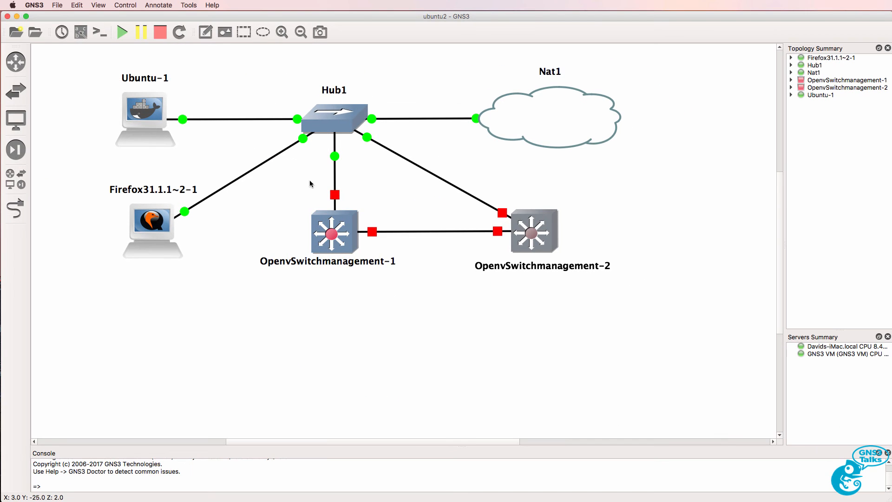
{"action": "right_click", "coordinate": [334, 231]}
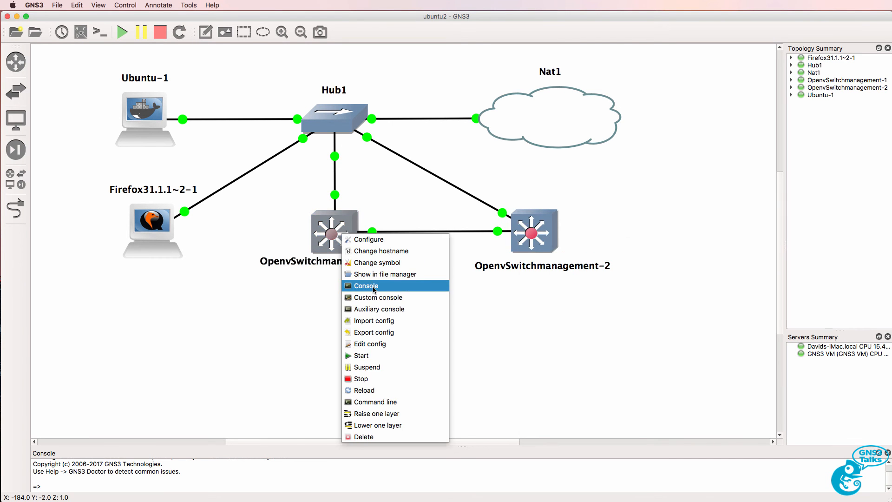
Run ifconfig eth0 in both switch consoles, showing 192.168.122.97 and 192.168.122.165, and pick the server address.
{"action": "left_click", "coordinate": [366, 285]}
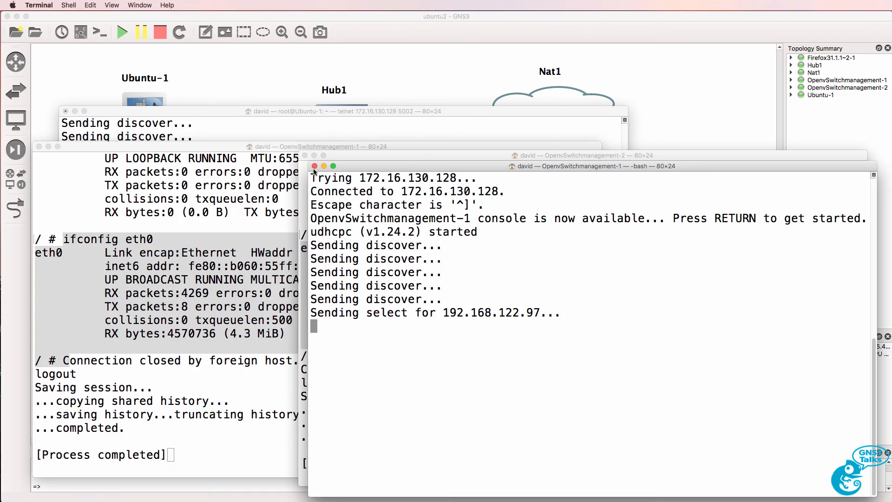
{"action": "right_click", "coordinate": [606, 263]}
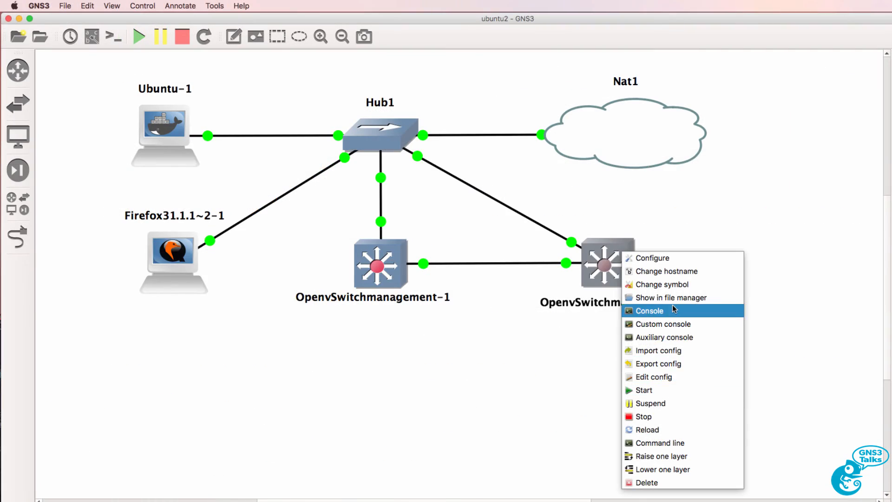
{"action": "left_click", "coordinate": [649, 310]}
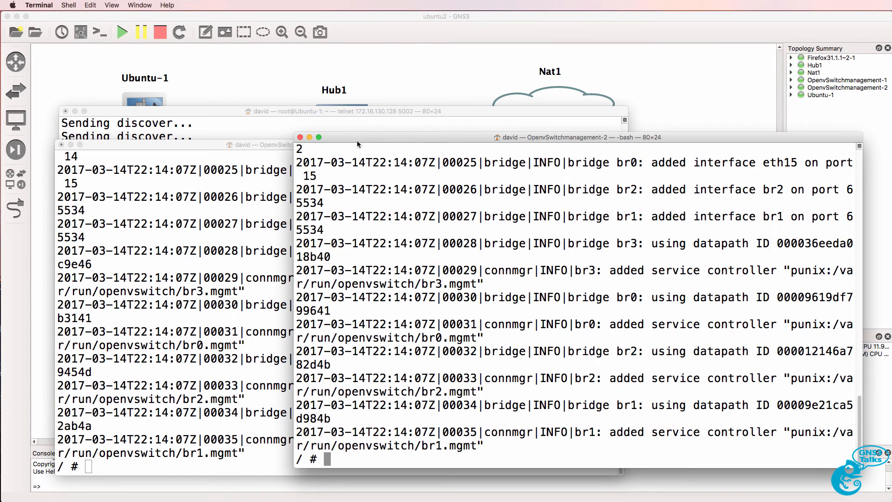
{"action": "type", "text": "ifconfi"}
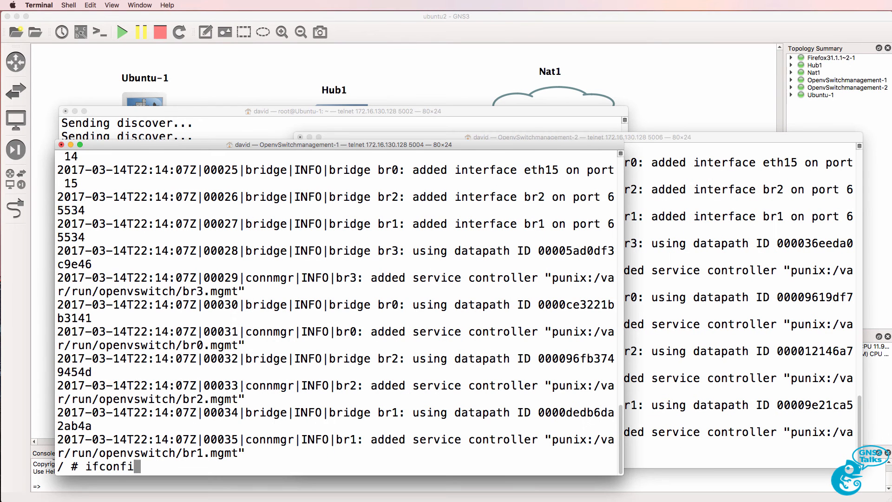
{"action": "type", "text": "eht"}
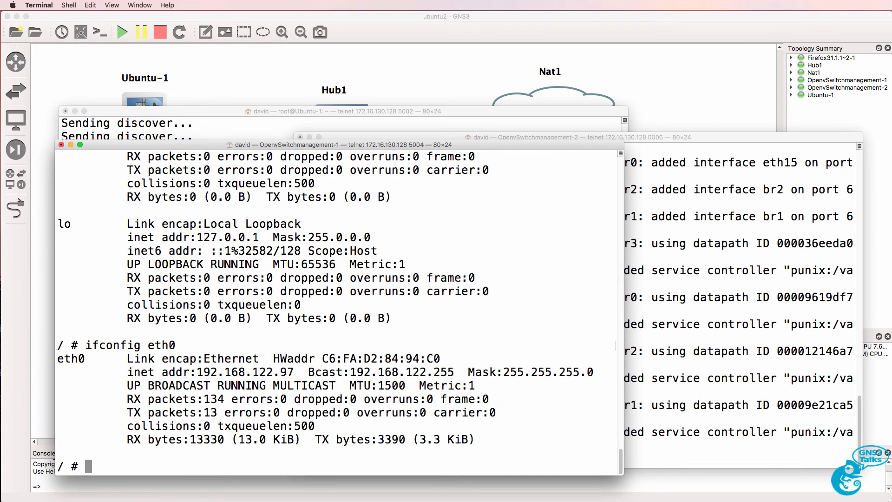
{"action": "left_click_drag", "start_coordinate": [143, 372], "coordinate": [290, 372]}
{"action": "type", "text": "ifconfig eth0"}
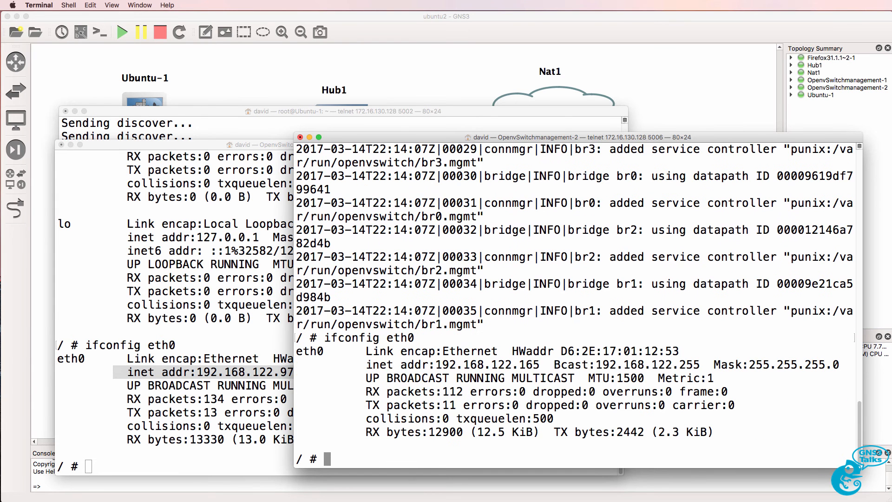
{"action": "double_click", "coordinate": [488, 365]}
{"action": "type", "text": "ping"}
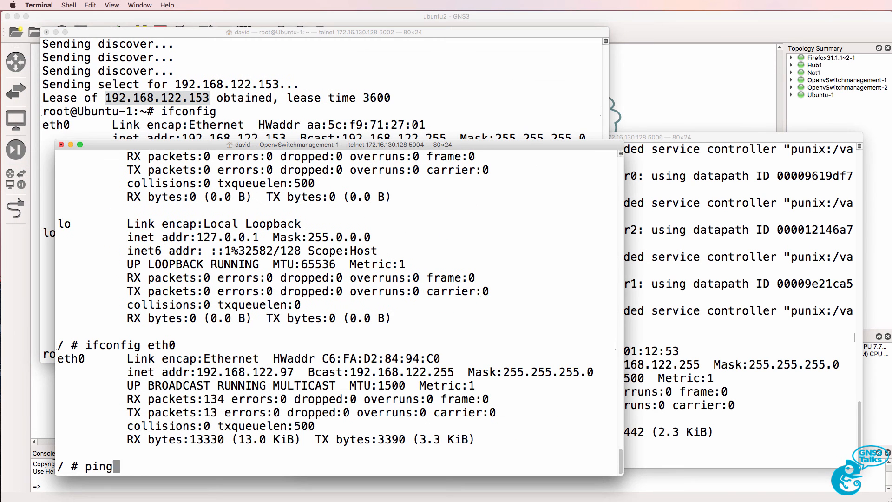
Ping 192.168.122.153 from both Open vSwitch consoles with 0% packet loss.
{"action": "type", "text": "192.168.122.153"}
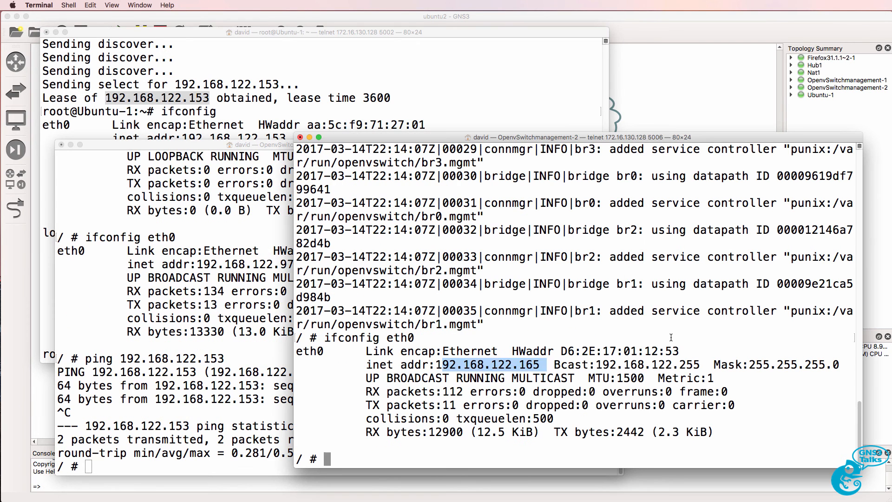
{"action": "type", "text": "ping 192.168.122.153"}
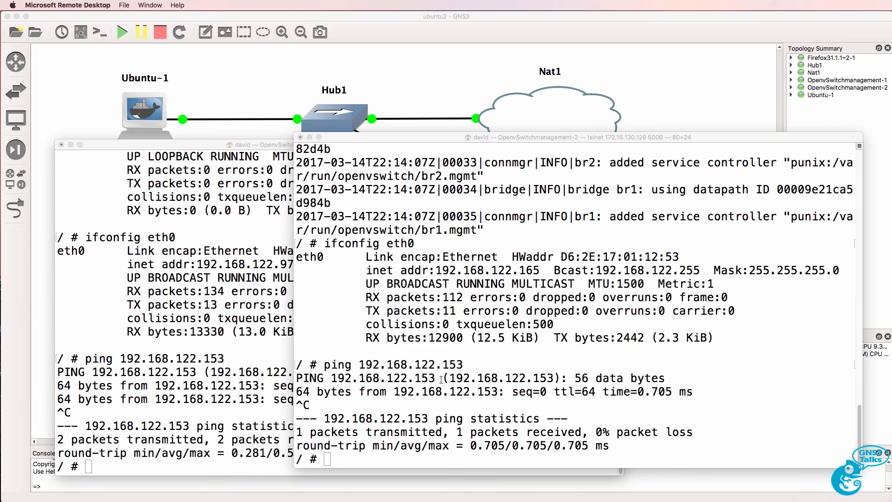
Run 'ovs-vsctl set bridge br0 stp_enable=true' in both switch consoles.
{"action": "right_click", "coordinate": [438, 391]}
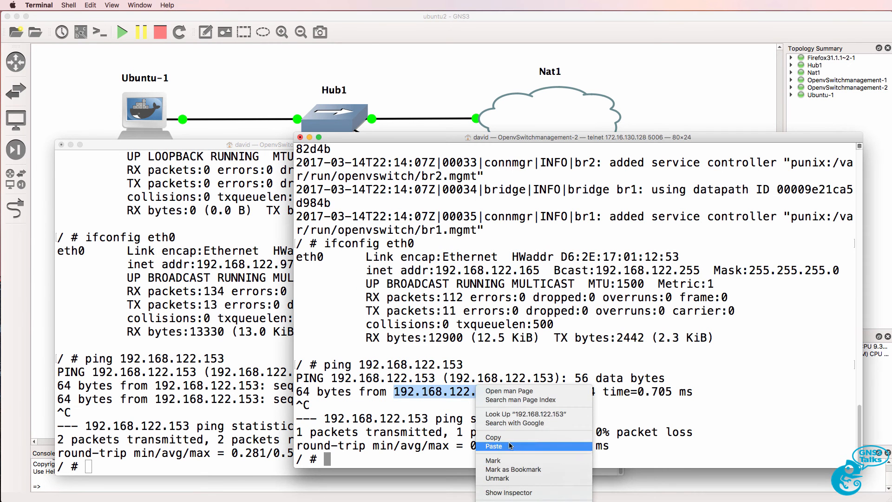
{"action": "type", "text": "ovs-vsctl set bridge br0 stp_enable=true"}
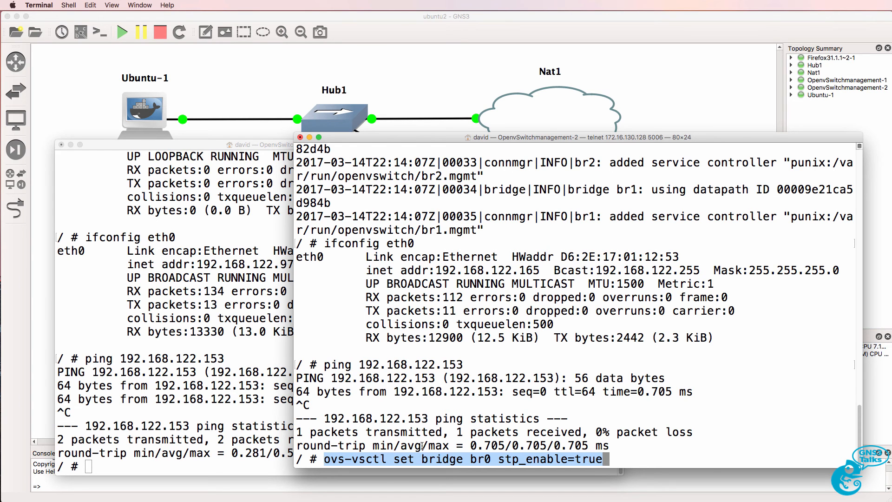
{"action": "key", "text": "Return"}
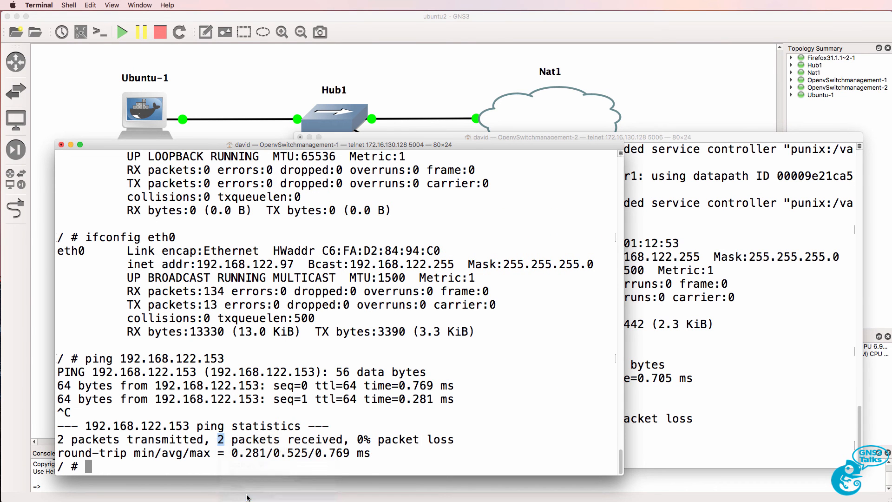
{"action": "type", "text": "ovs-vsctl set bridge br0 stp_enable=true"}
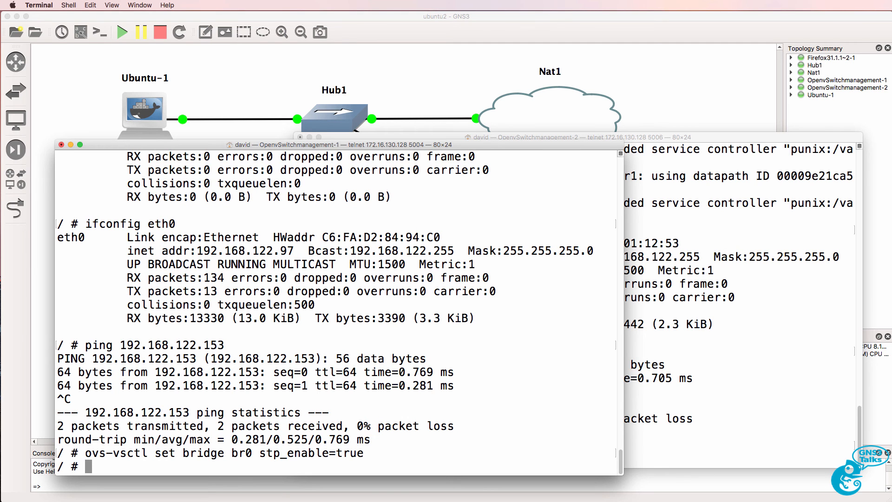
Run ovs-vsctl show on the first switch, listing bridges br0–br3 with their eth ports.
{"action": "type", "text": "ovs"}
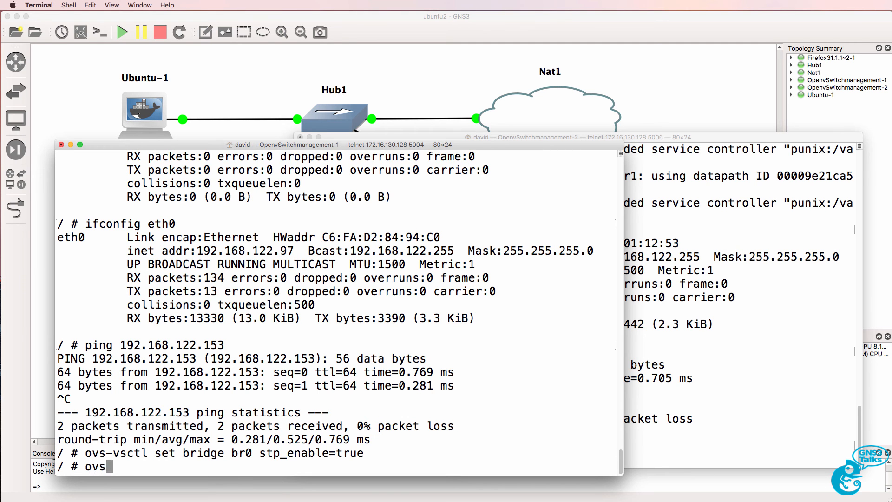
{"action": "type", "text": "vsctl"}
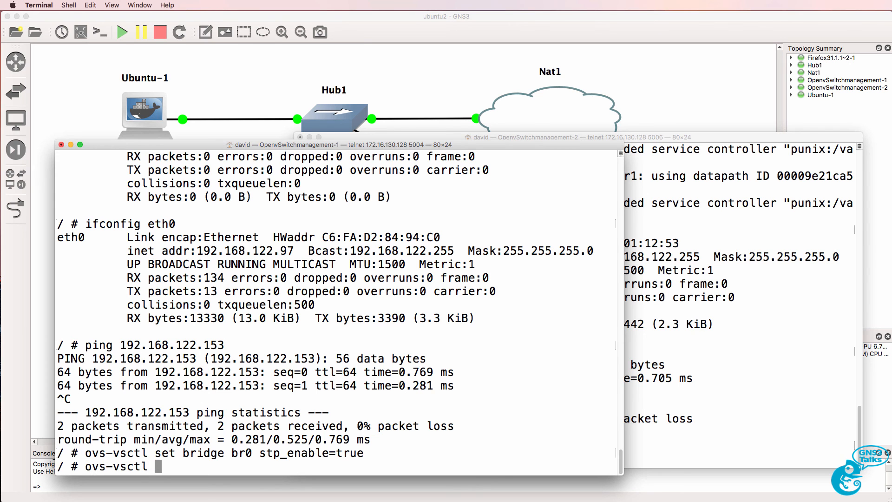
{"action": "type", "text": "show"}
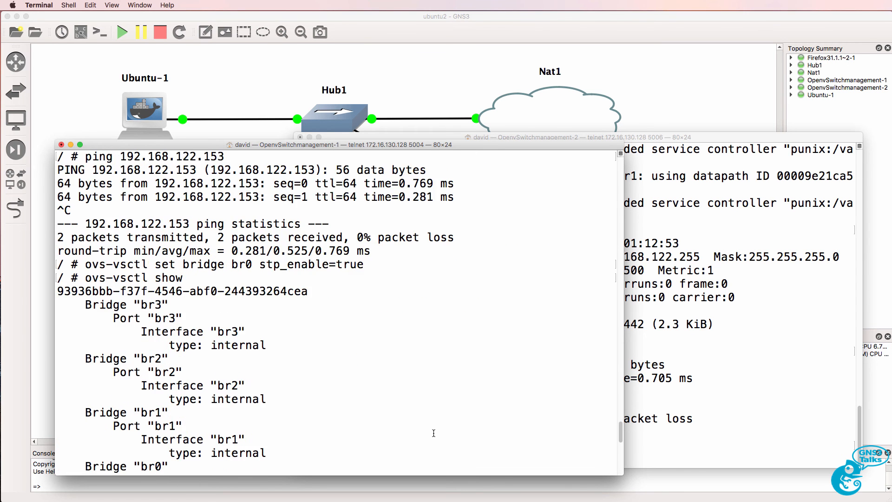
{"action": "scroll", "scroll_direction": "down", "scroll_amount": 3}
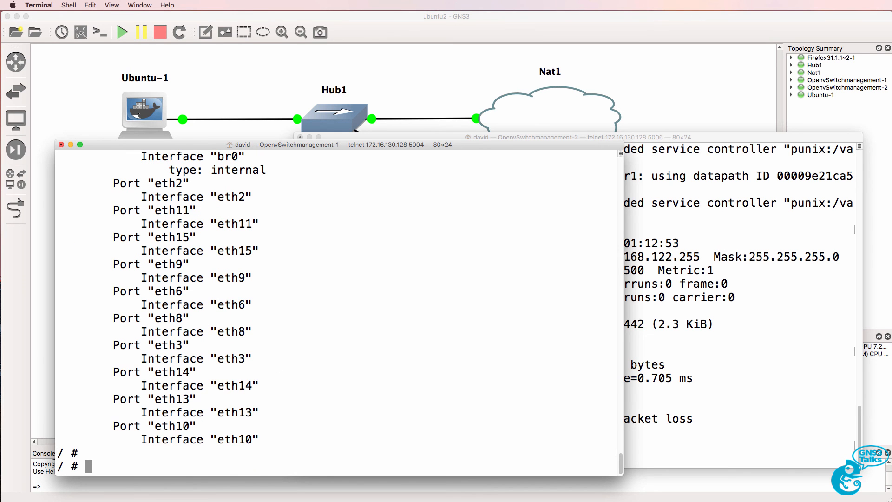
Dump OpenFlow13 flows of br0 on both switches, each showing a single priority-0 NORMAL entry.
{"action": "right_click", "coordinate": [228, 453]}
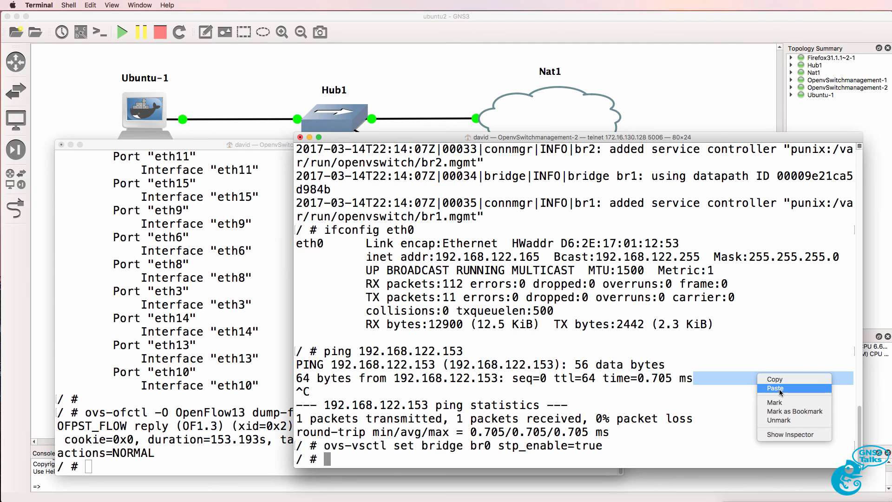
{"action": "left_click", "coordinate": [776, 388]}
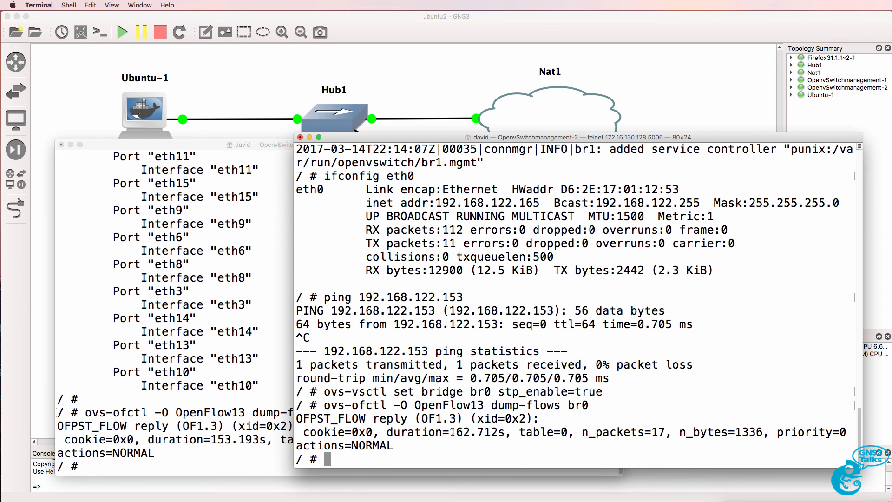
{"action": "left_click_drag", "start_coordinate": [295, 432], "coordinate": [393, 445]}
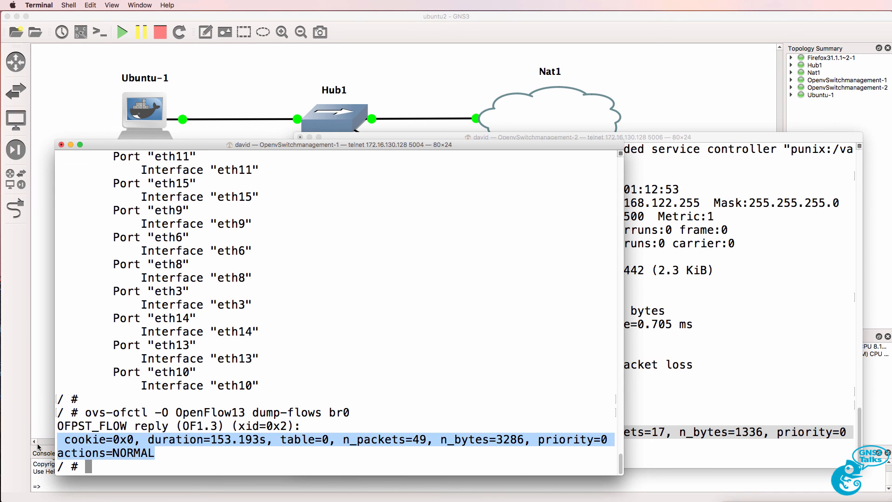
{"action": "mouse_move", "coordinate": [363, 27]}
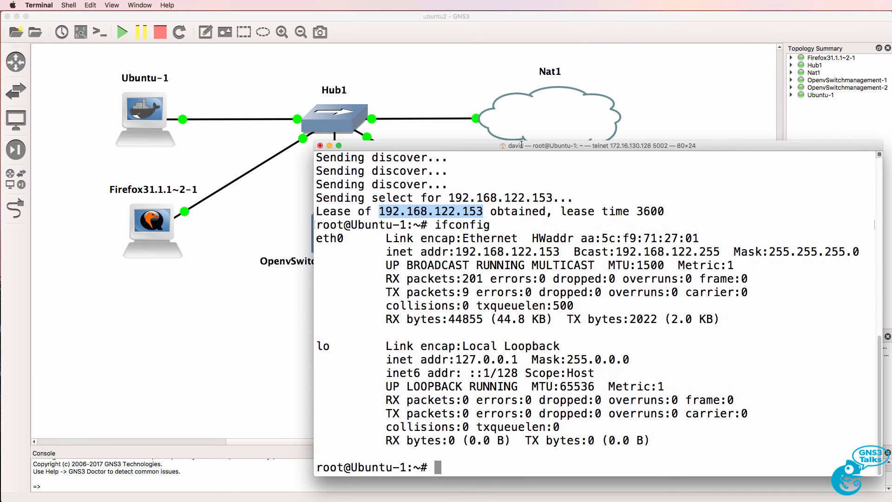
{"action": "mouse_move", "coordinate": [678, 411]}
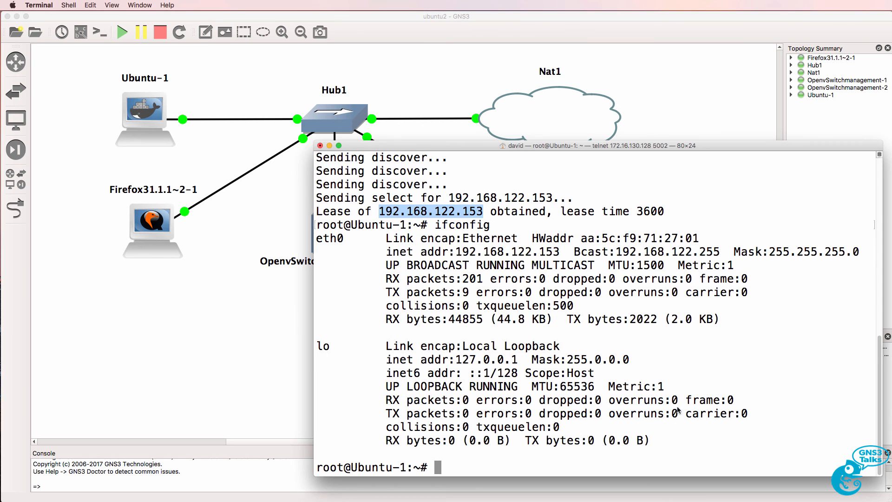